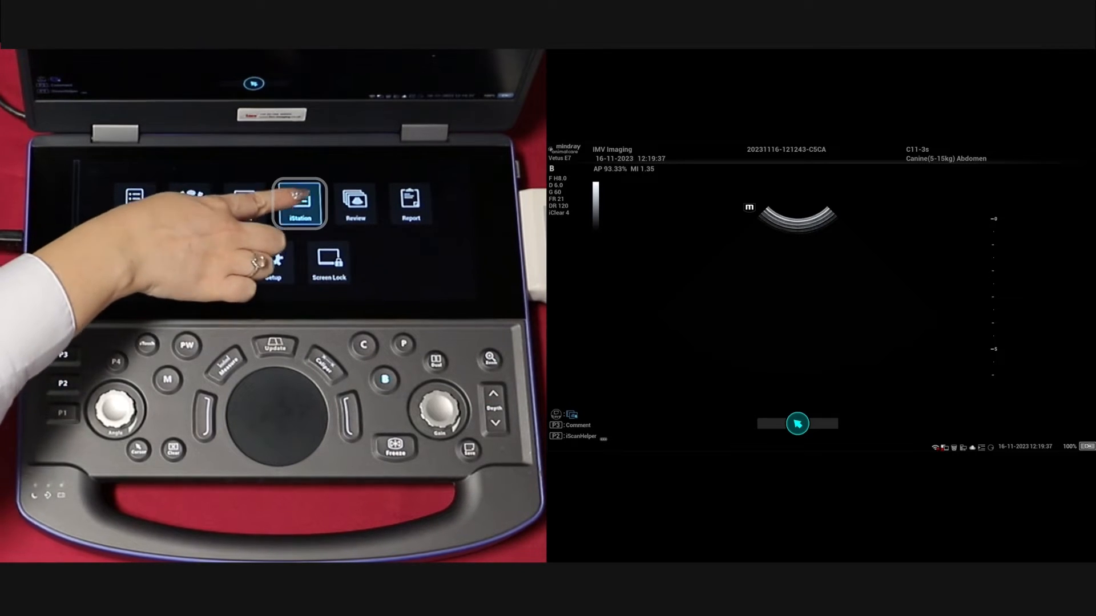
Bring up the iStation list showing the four stored exams.
click(298, 205)
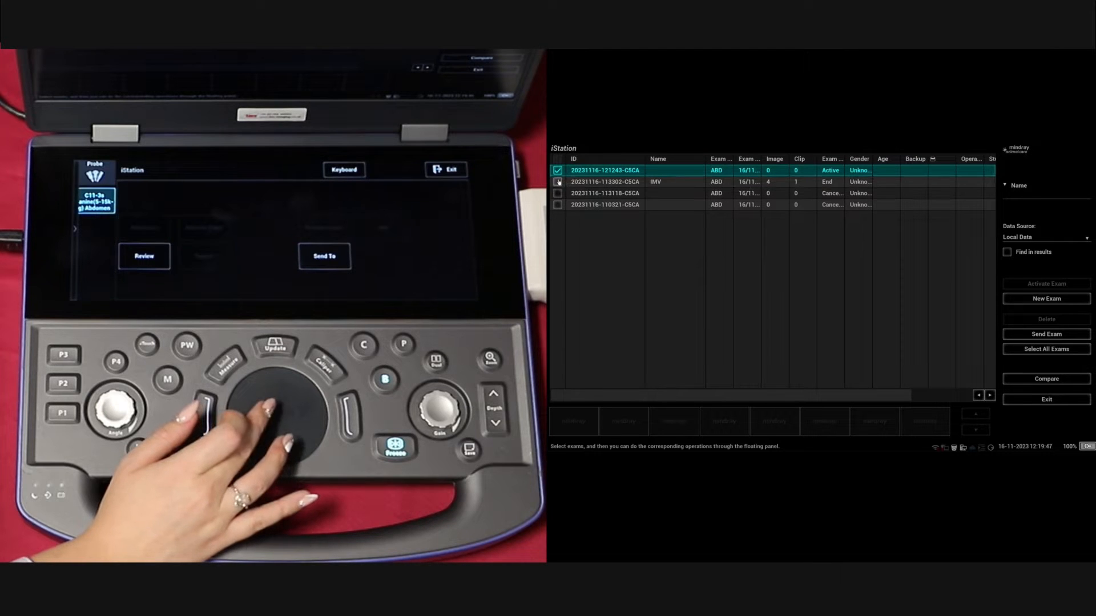
click(606, 181)
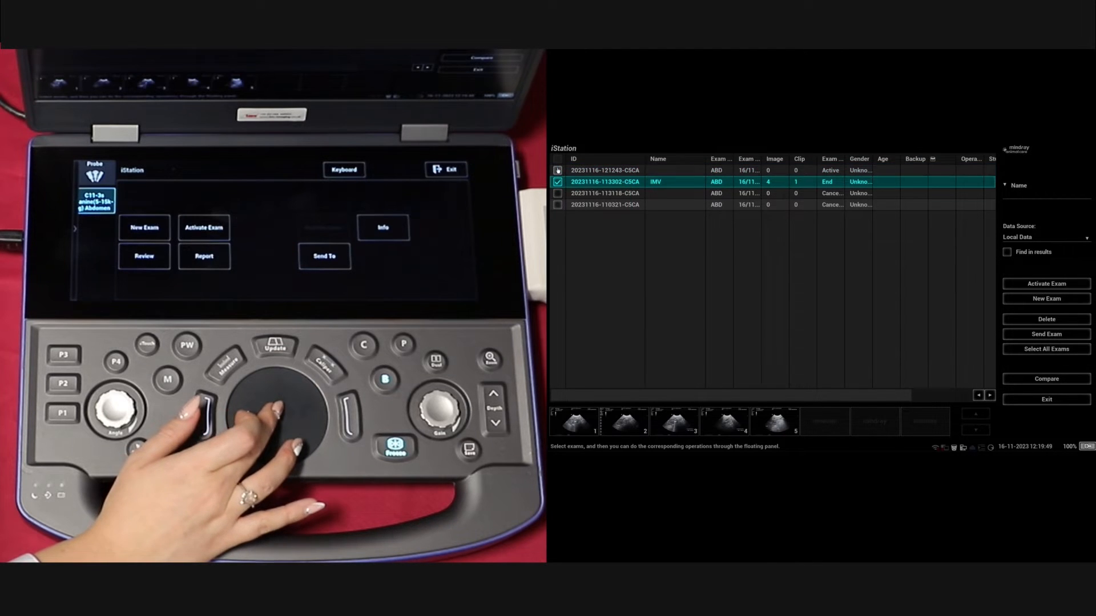
right_click(606, 182)
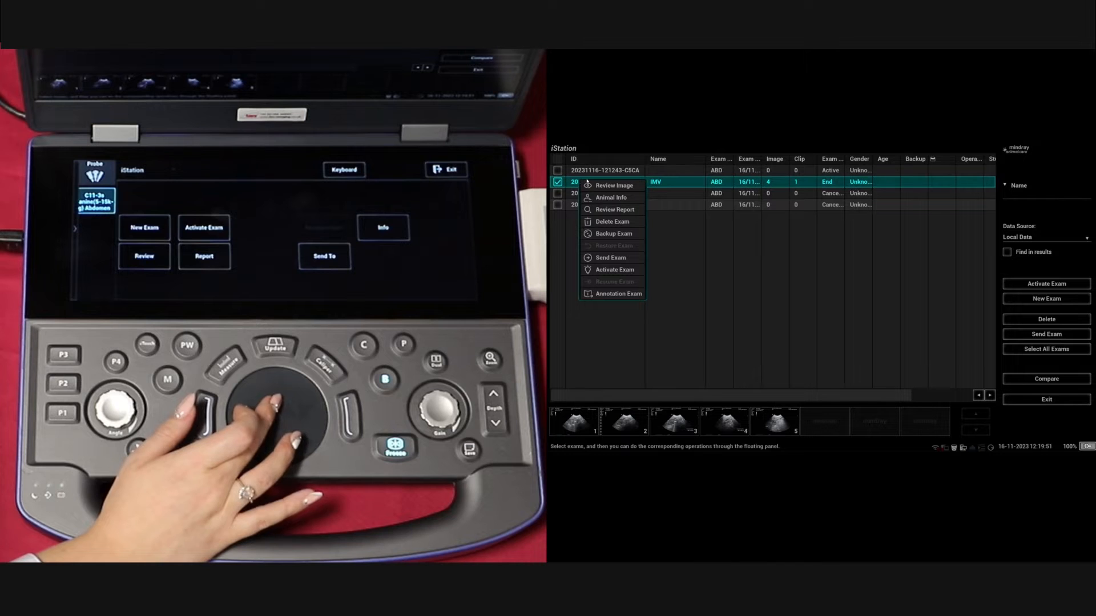
mouse_move(230, 433)
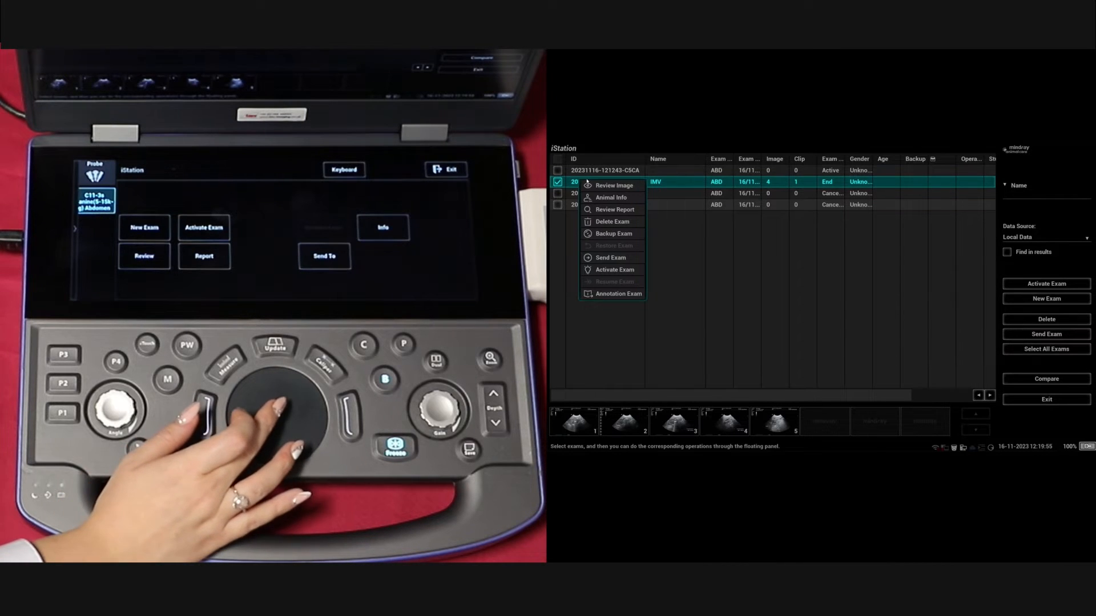
mouse_move(614, 210)
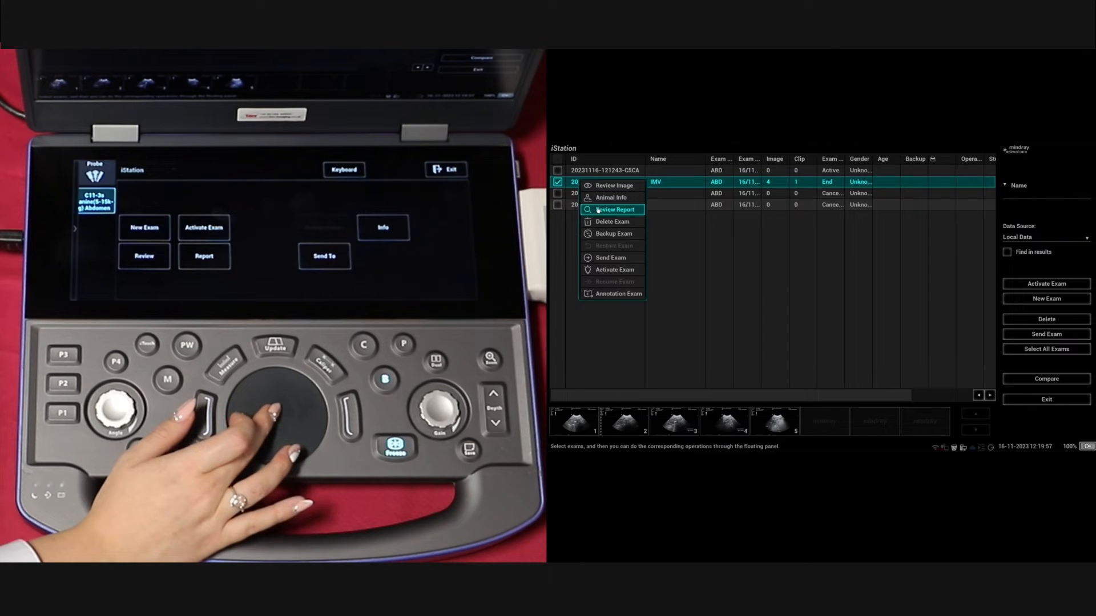
mouse_move(610, 257)
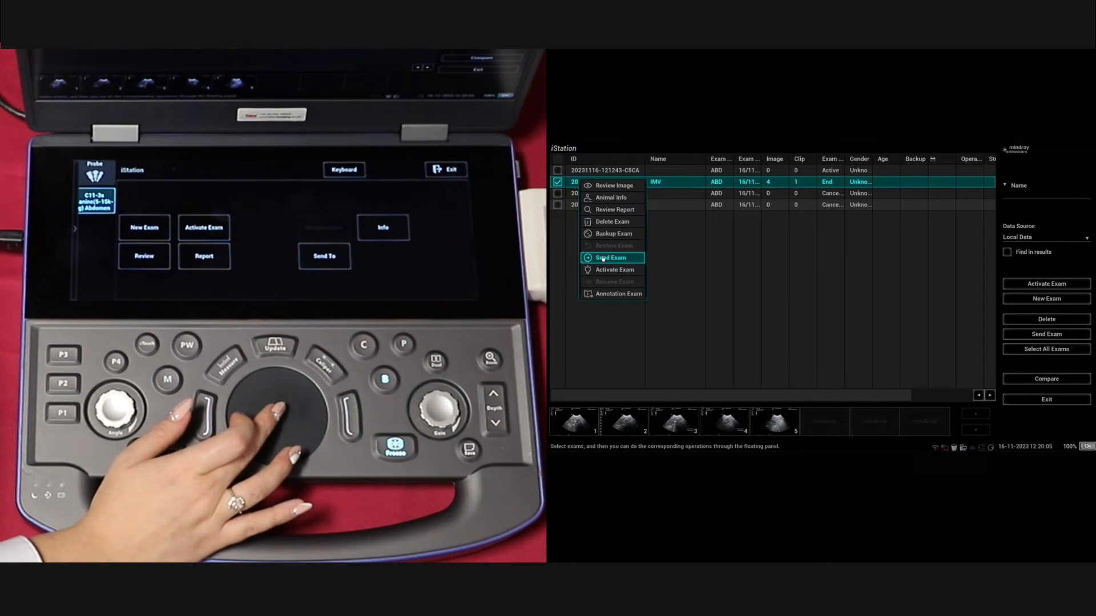
Choose Send Exam to USB, try DCM then JPG/AVI format, and cancel without exporting.
click(610, 257)
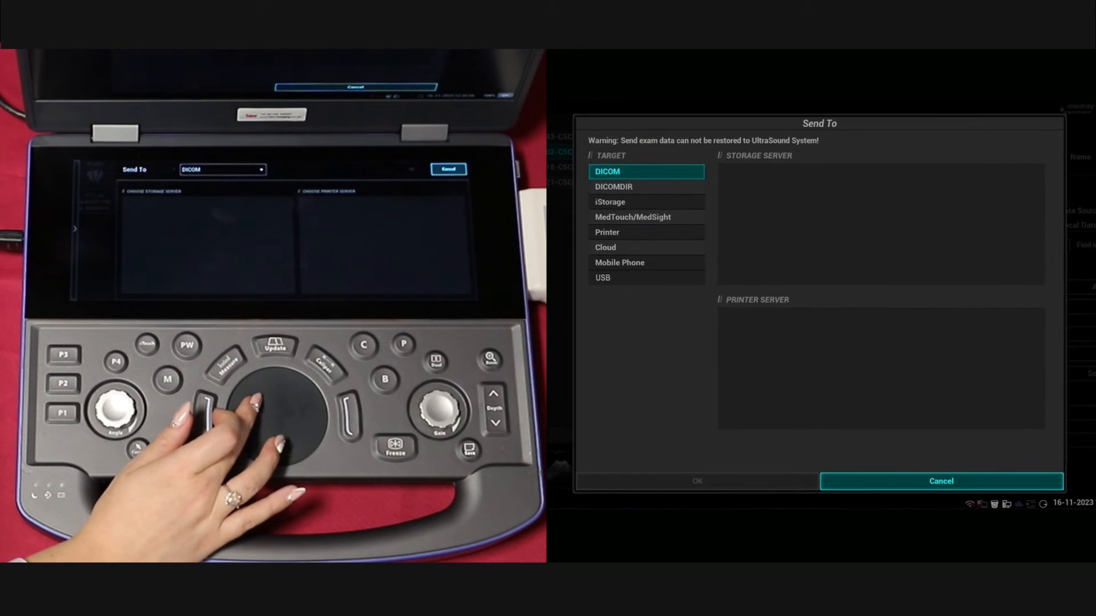
click(646, 278)
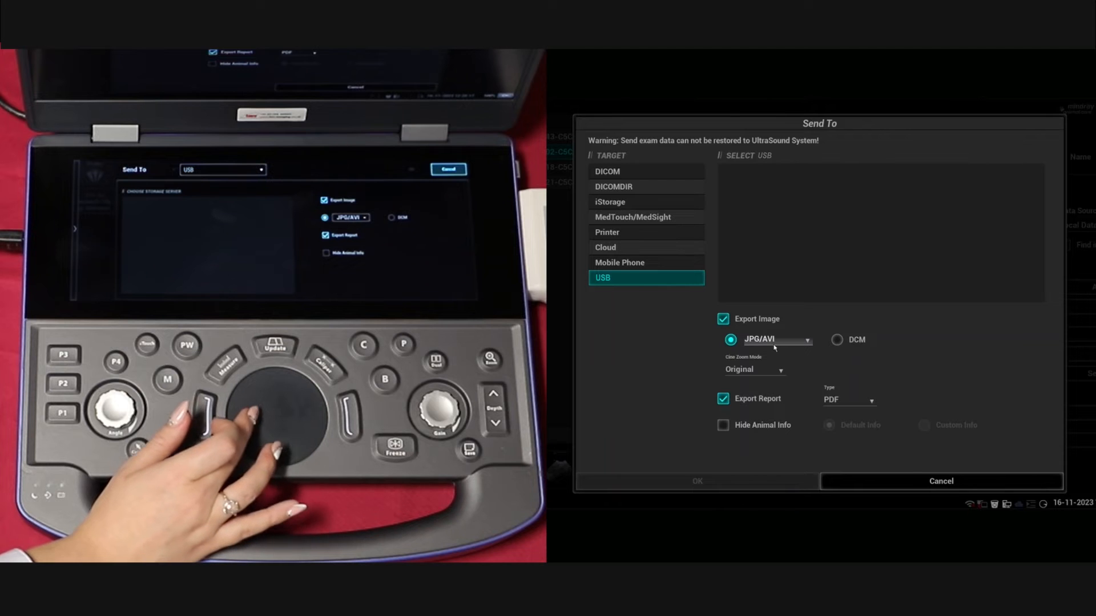
click(837, 340)
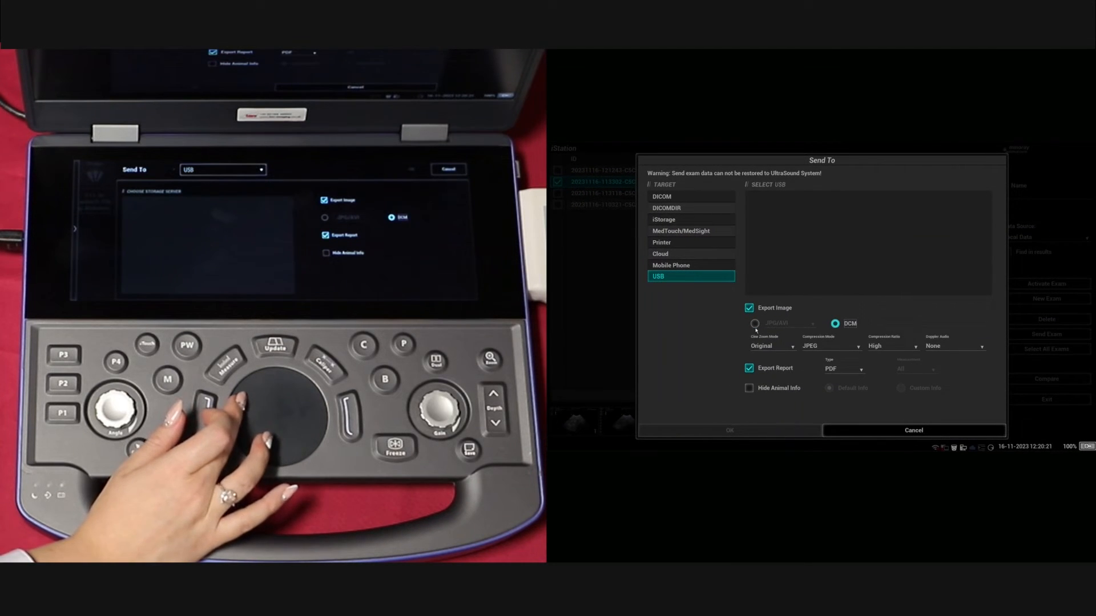
click(755, 323)
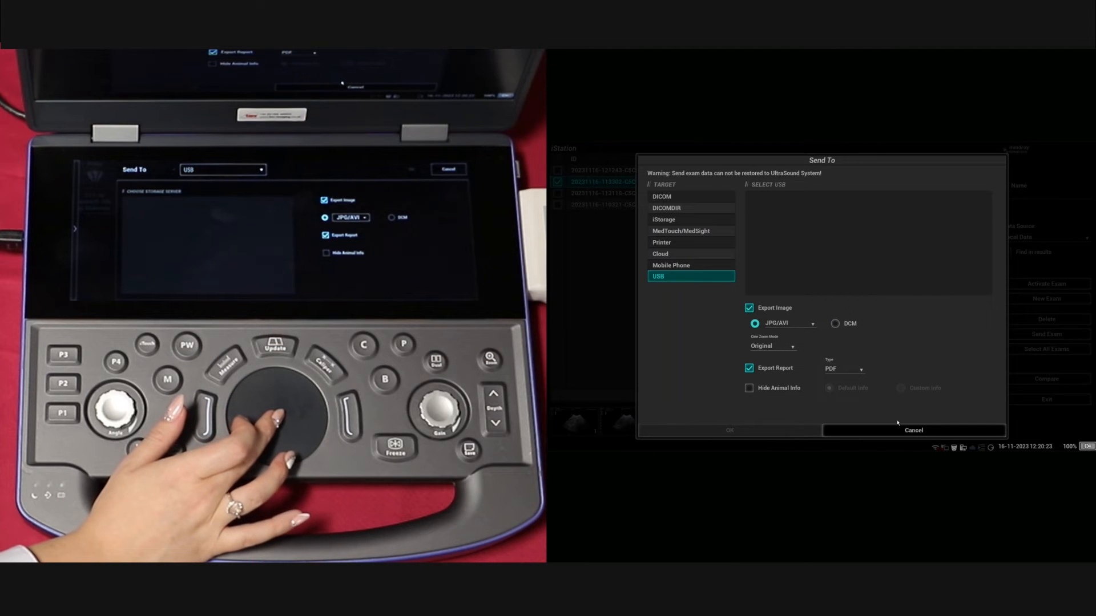
click(914, 431)
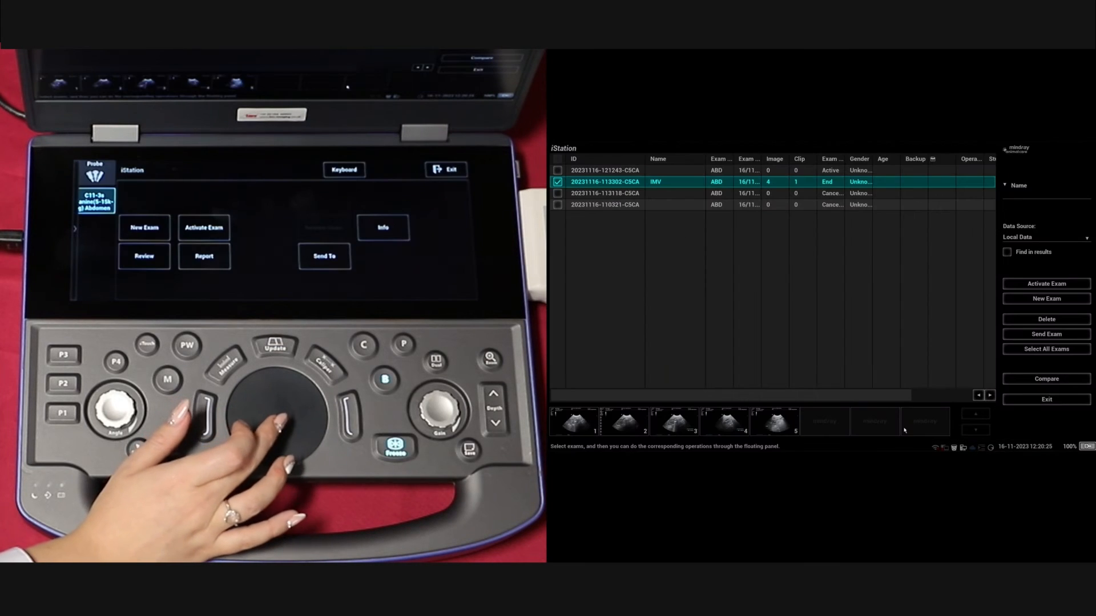